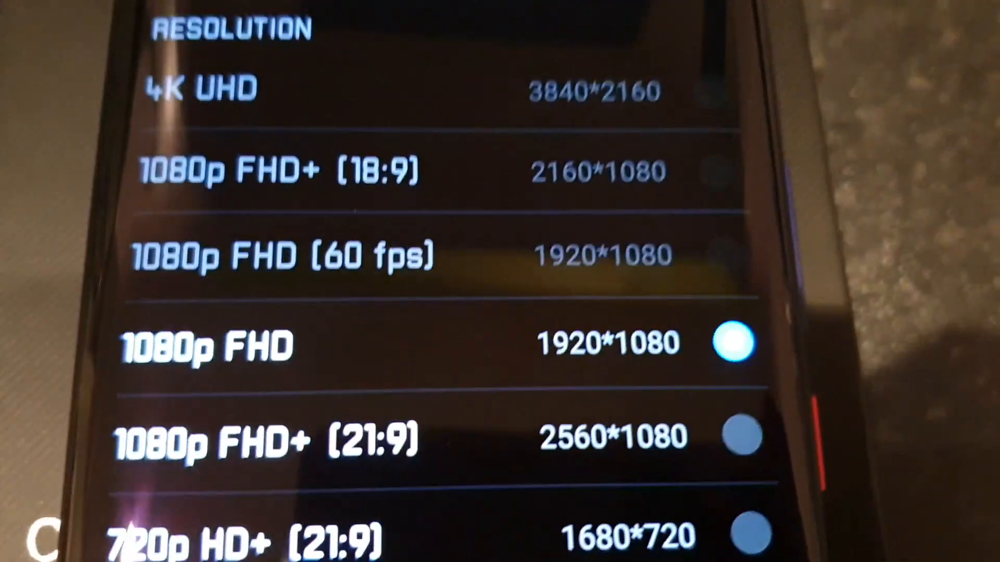
scroll("down", 3)
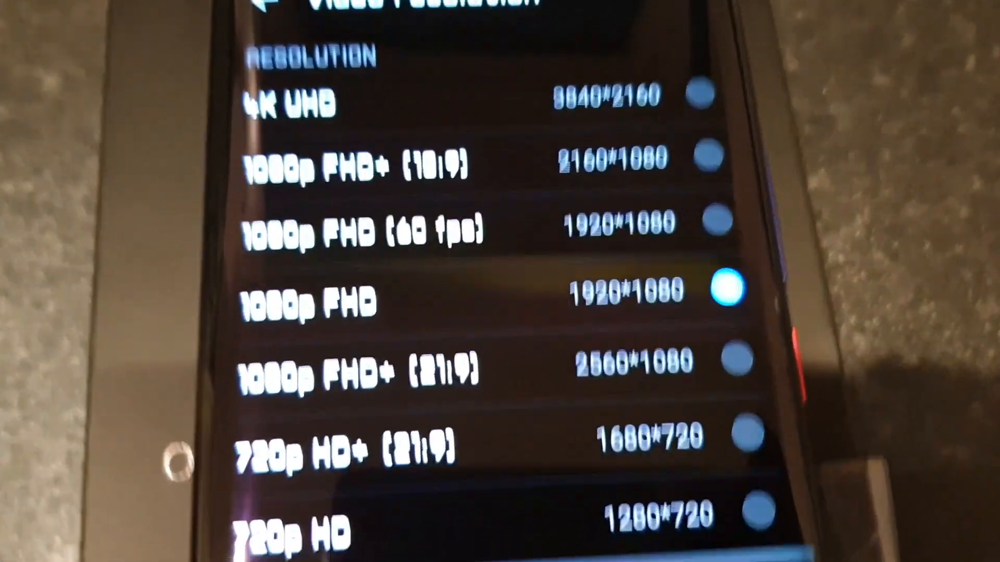
scroll("down", 3)
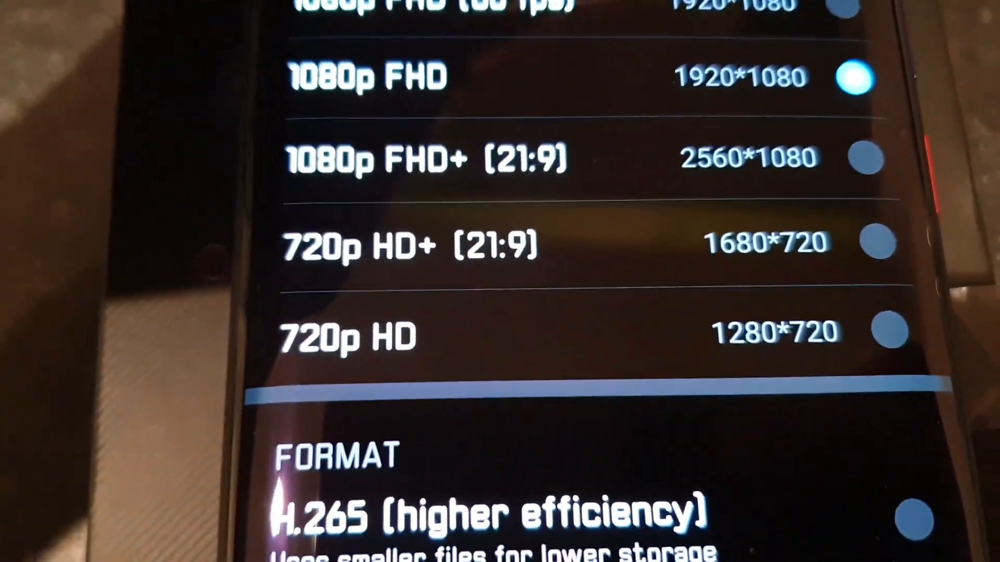